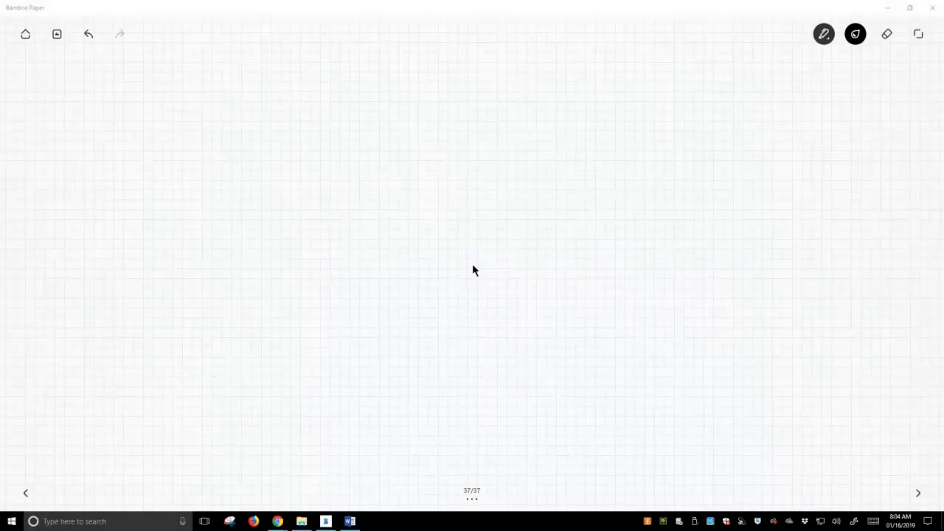
Write 'LDA', draw its lithium amide structure, circle the isopropyl groups and note 'strong base + hindered'.
drag(148, 67, 177, 66)
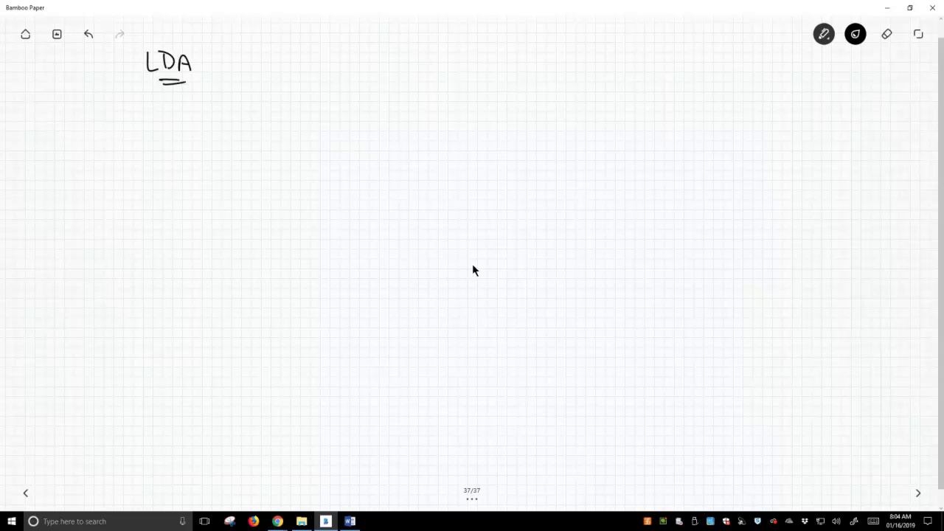
drag(174, 149, 191, 139)
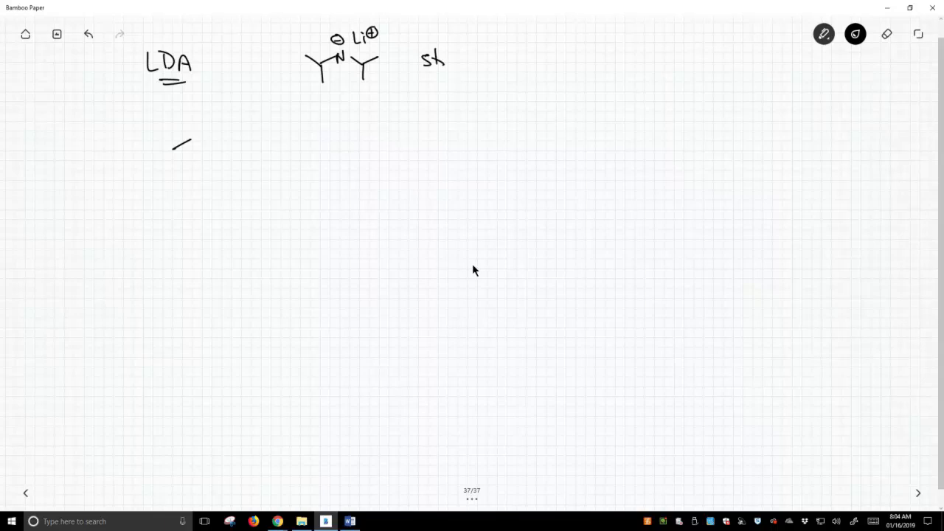
drag(443, 59, 505, 59)
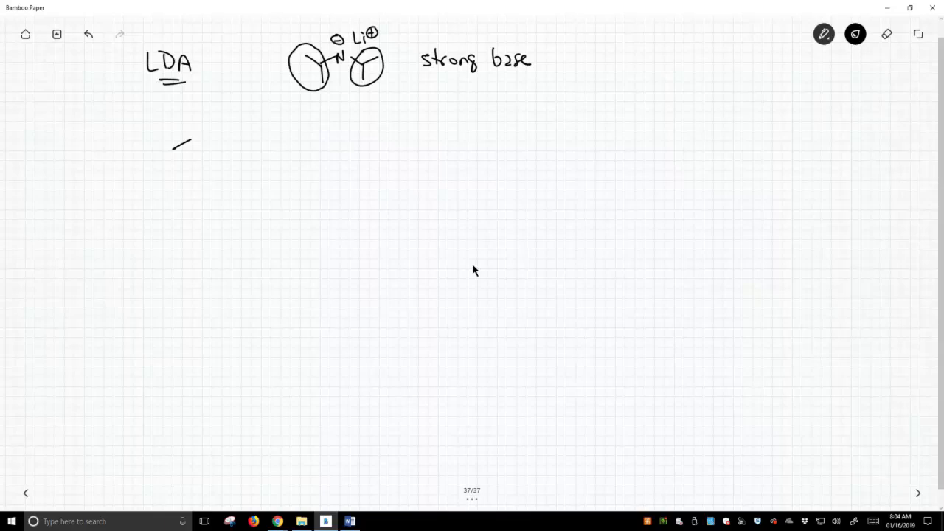
drag(549, 58, 574, 61)
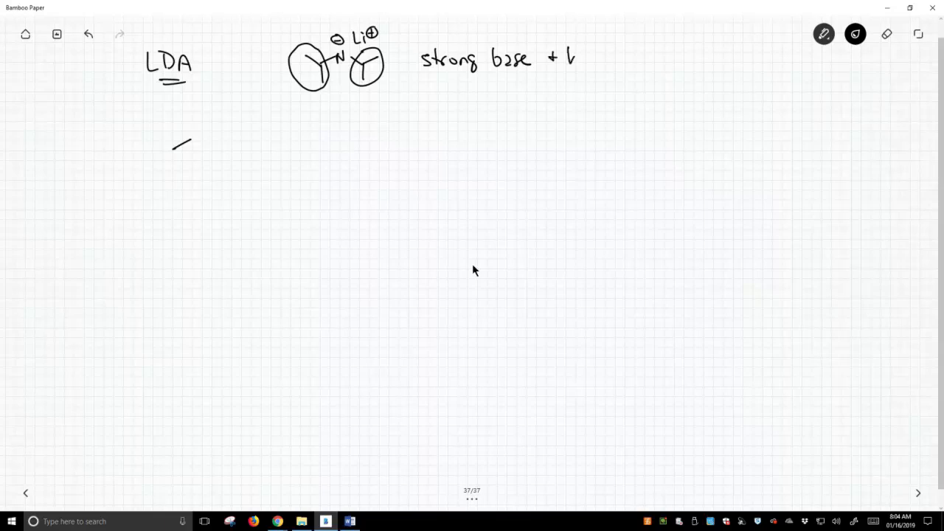
text(hindered)
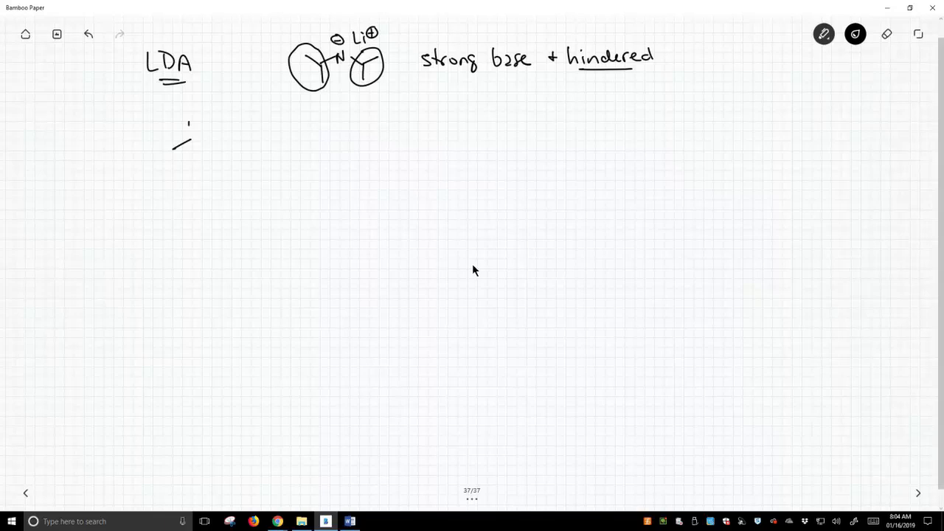
Draw the ketone with an LDA arrow to the enolate and start diisopropylamine at the right.
drag(189, 118, 214, 151)
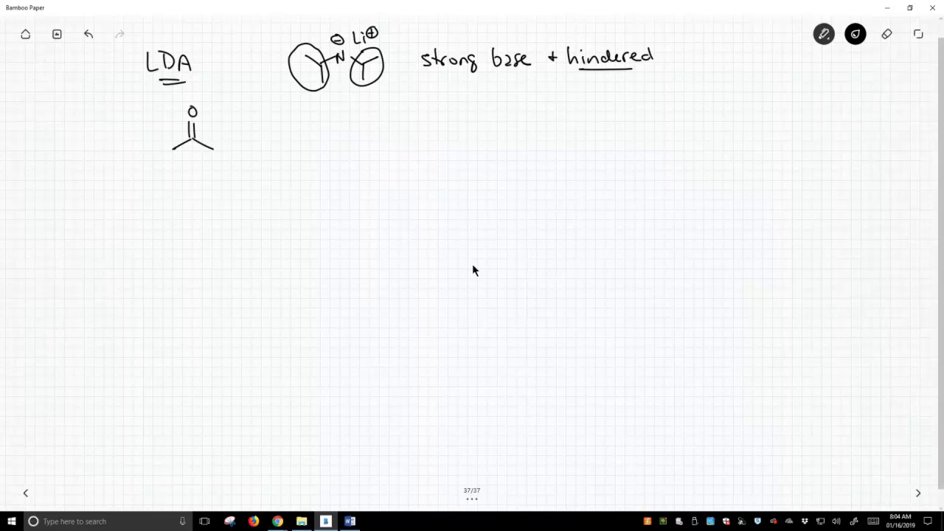
drag(256, 138, 304, 135)
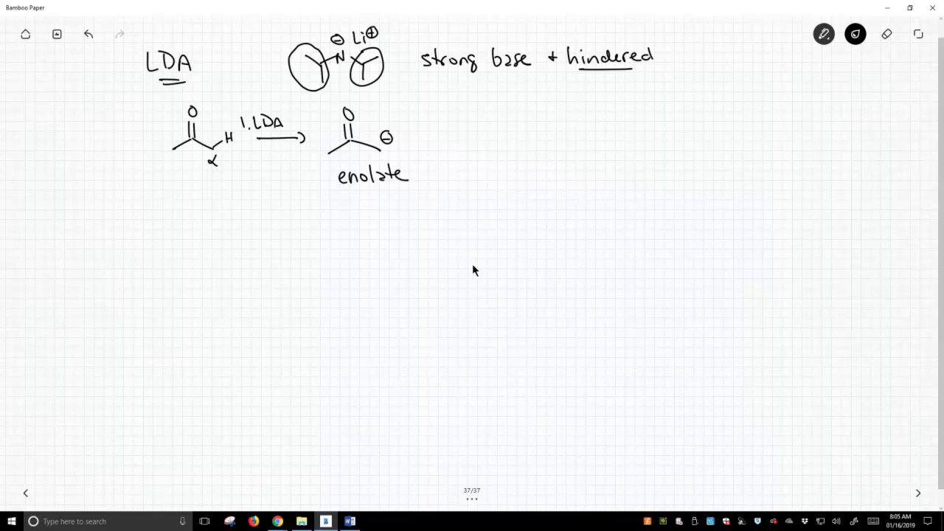
drag(693, 56, 731, 81)
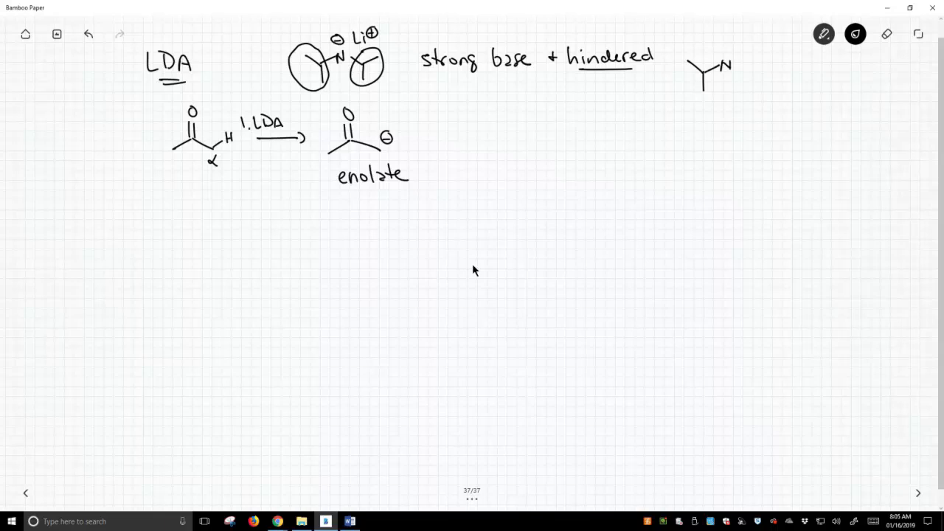
Label diisopropylamine pKa 35, underline 'enolate' and begin the second-step arrow.
drag(731, 56, 767, 71)
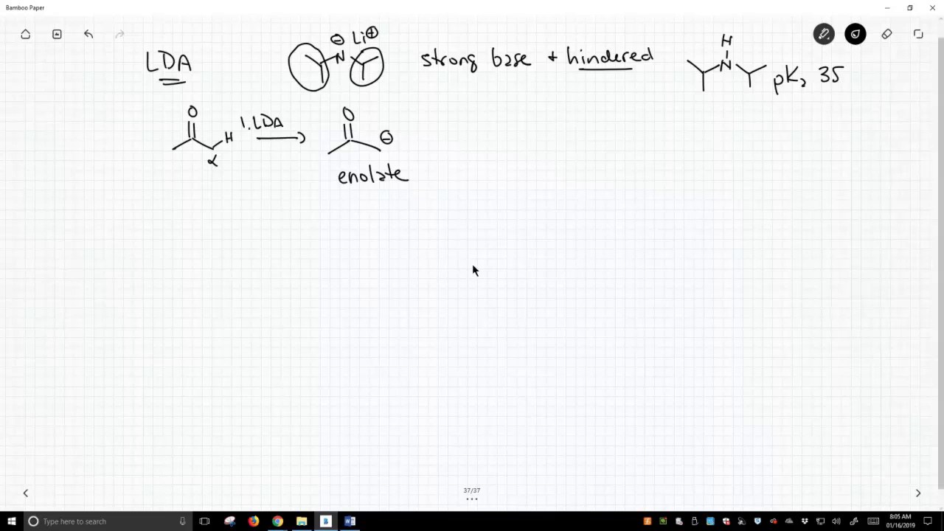
drag(334, 198, 391, 195)
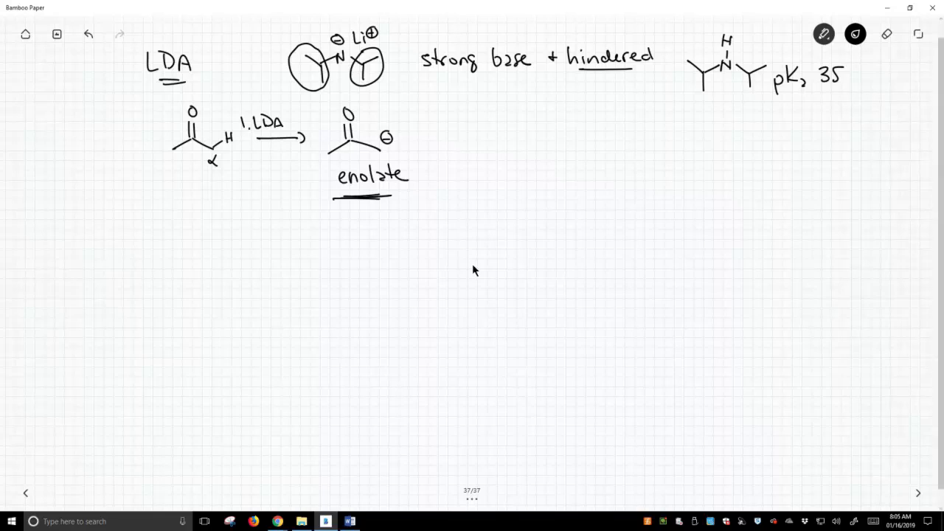
drag(435, 137, 487, 135)
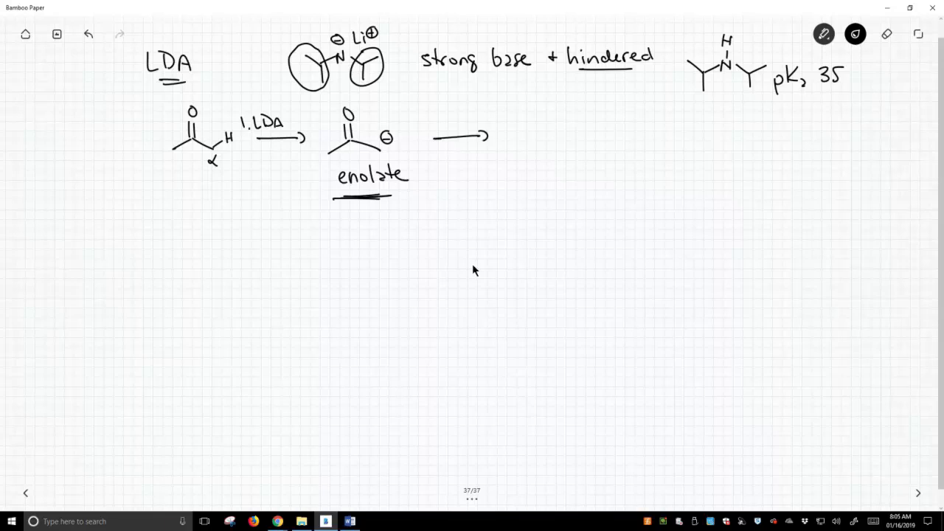
Label the second arrow '2. Br–R, 1° halide, SN2'.
text(2.)
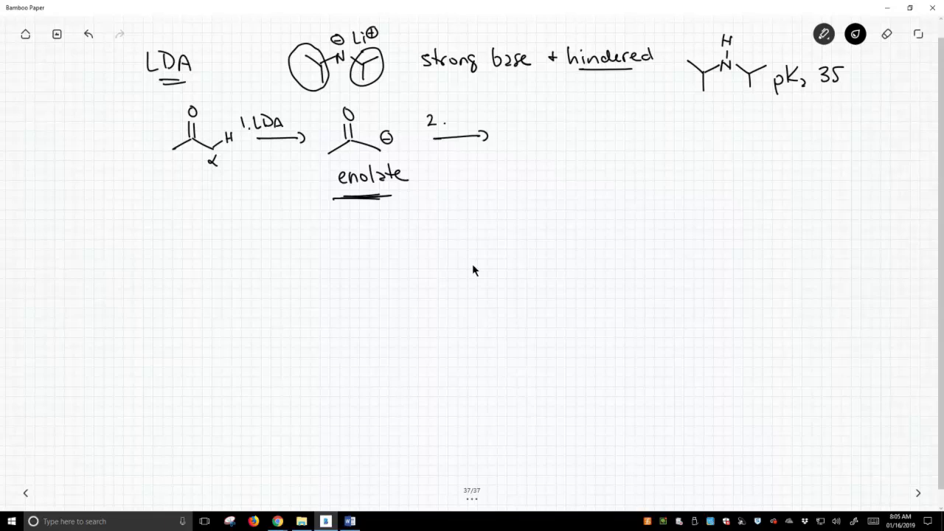
text(Br^R)
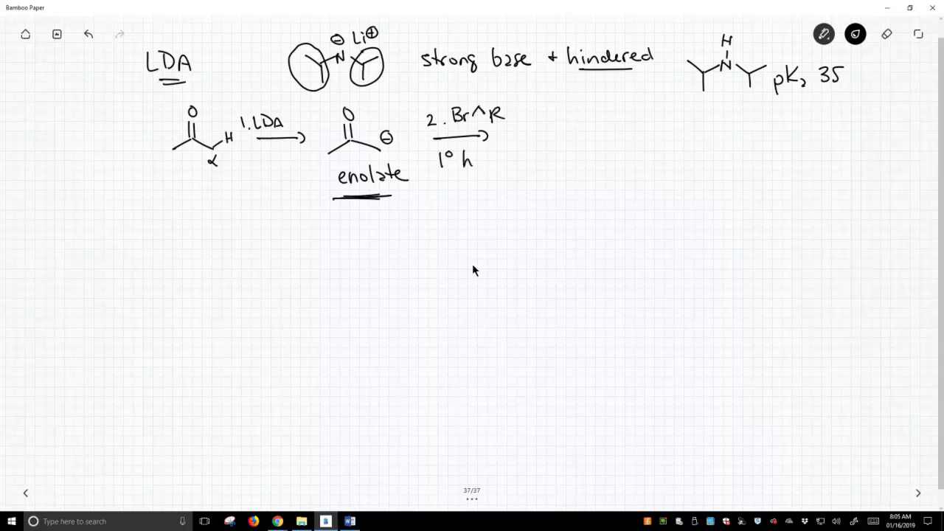
text(halide)
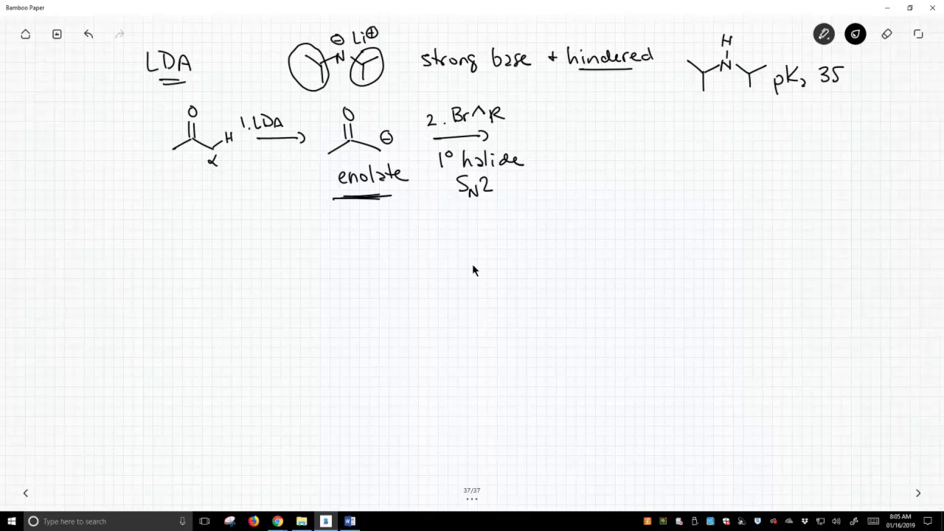
Draw the alkylated ketone product with the new R group circled.
drag(555, 155, 569, 139)
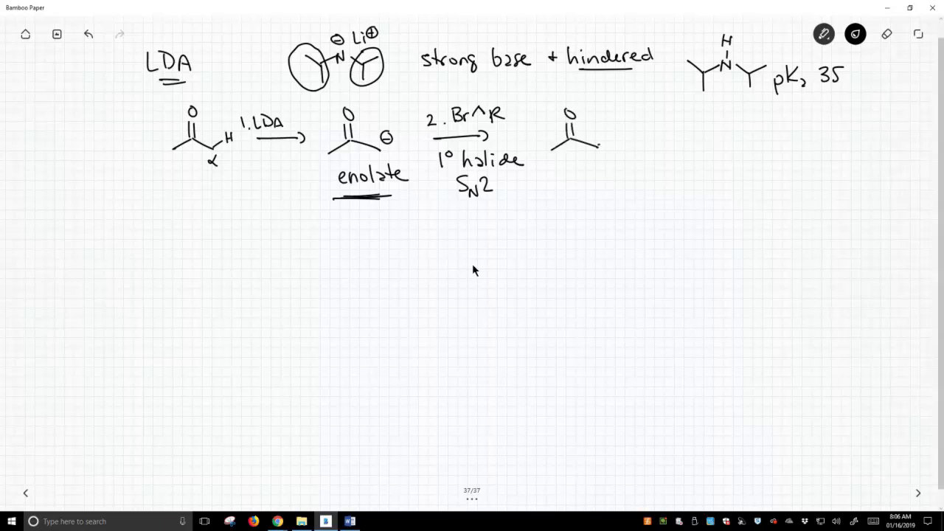
drag(583, 145, 647, 148)
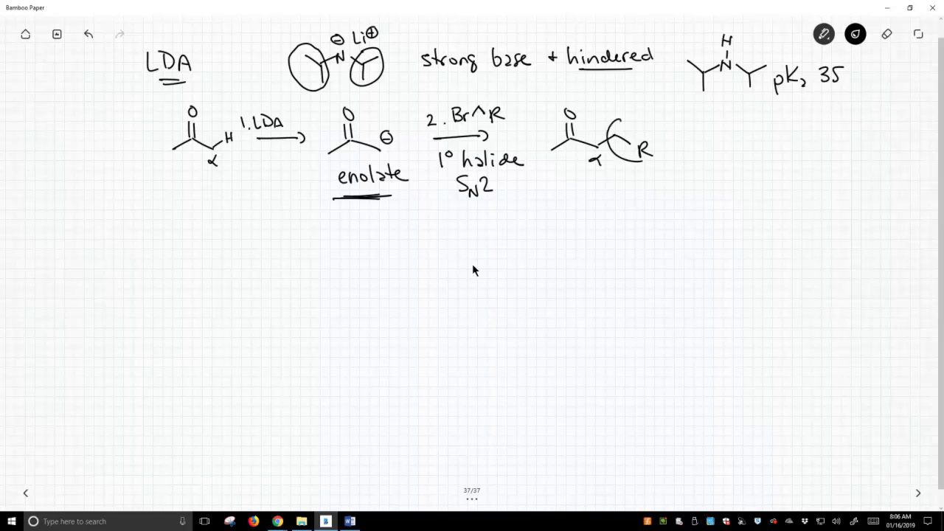
drag(620, 118, 649, 147)
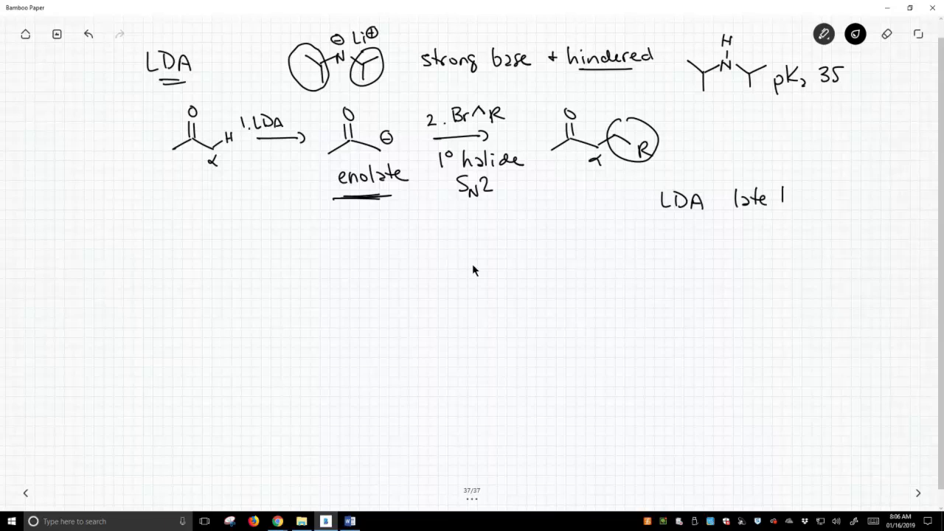
Write 'late 1950's' and '1960's' beside LDA.
text(1950')
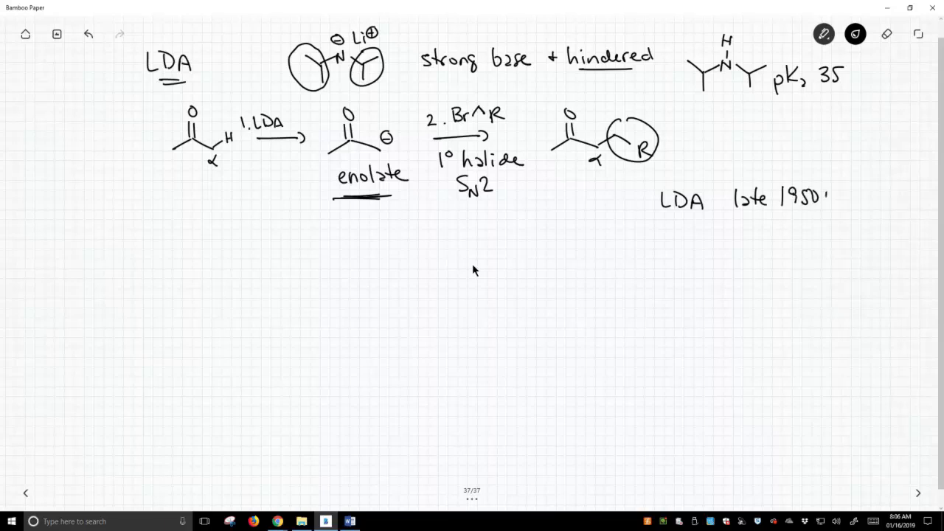
text(19C)
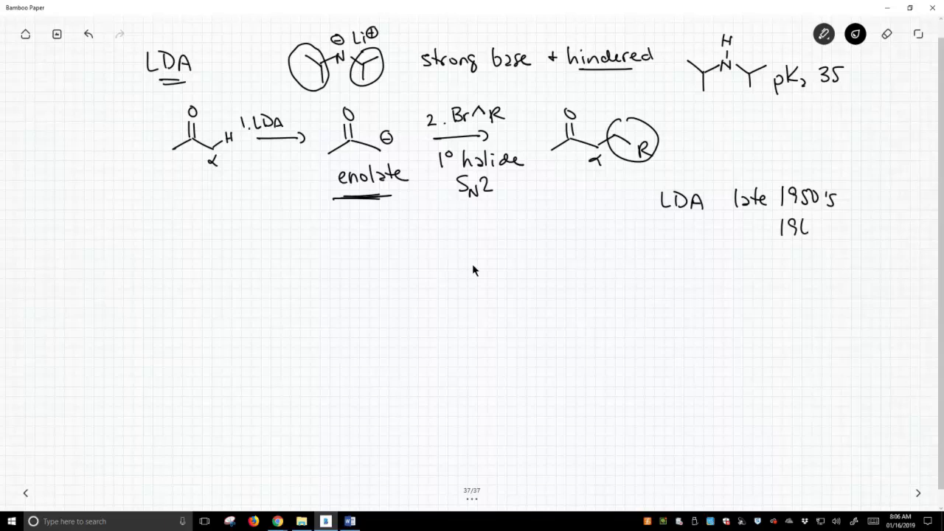
text(1960's)
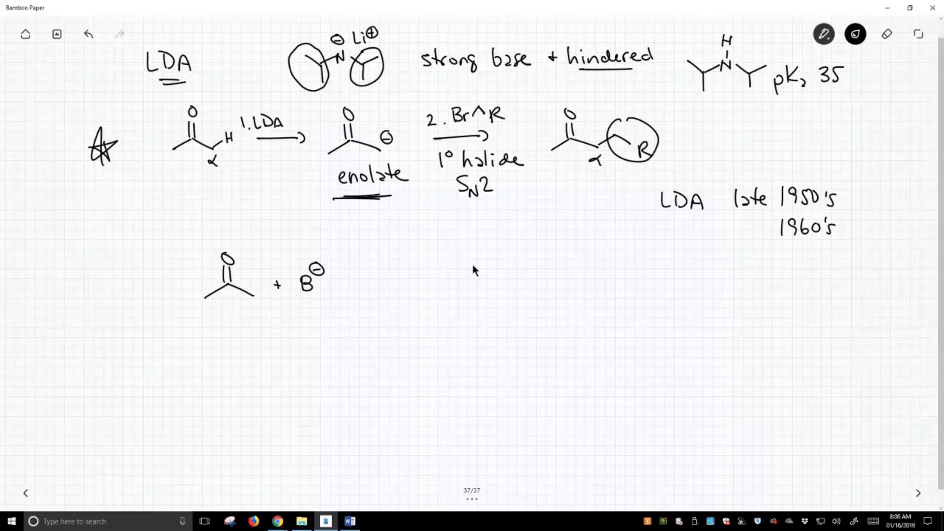
Mark the α H, show the base removing it, and add a favoring arrow beneath the equilibrium.
text(α H)
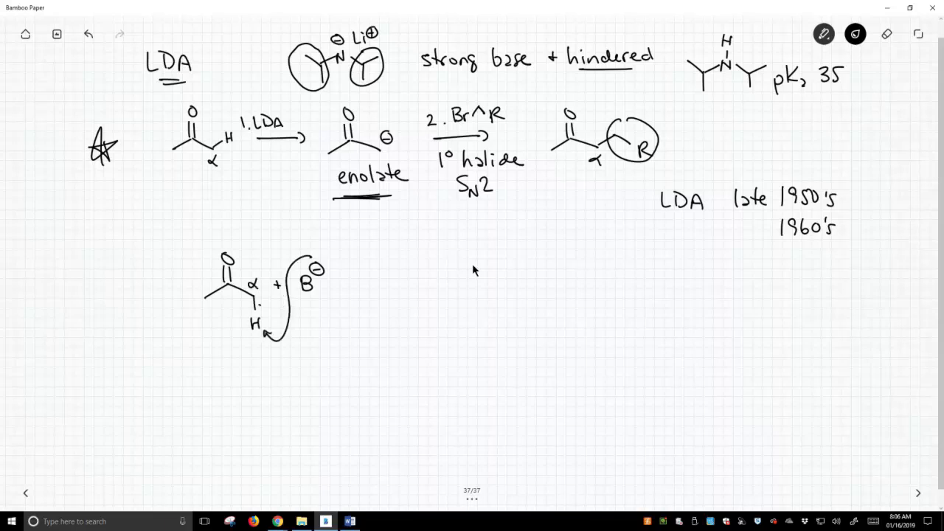
drag(361, 286, 413, 286)
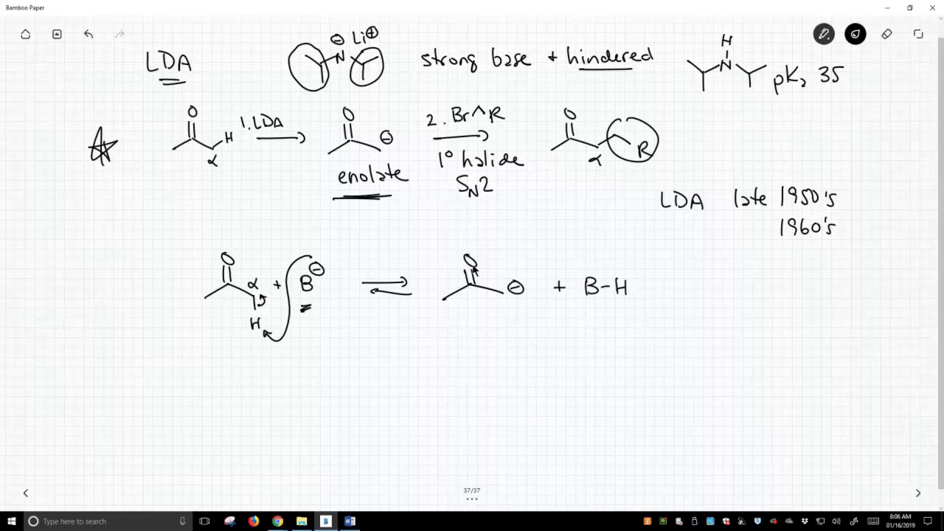
drag(366, 339, 420, 338)
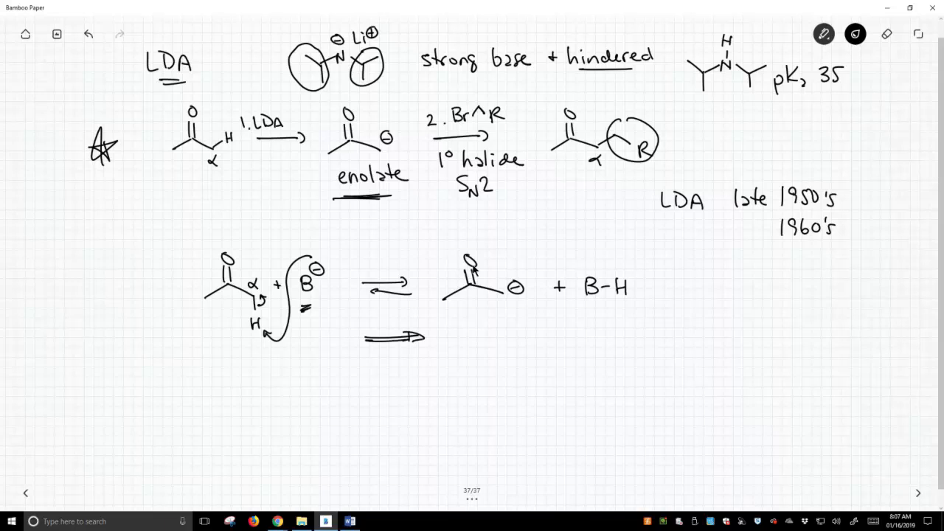
Underline the enolate, circle LDA and underline the late 1950's/1960's dates.
drag(450, 316, 523, 315)
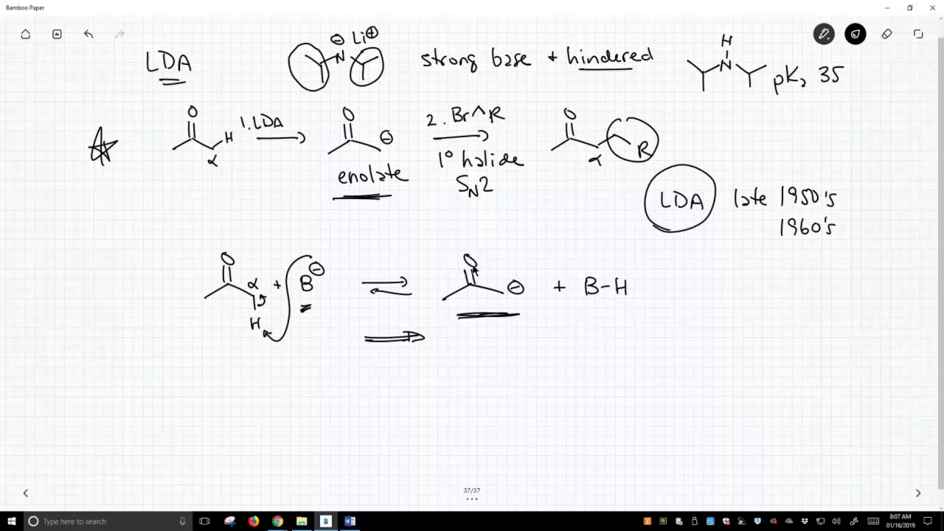
drag(737, 251, 826, 251)
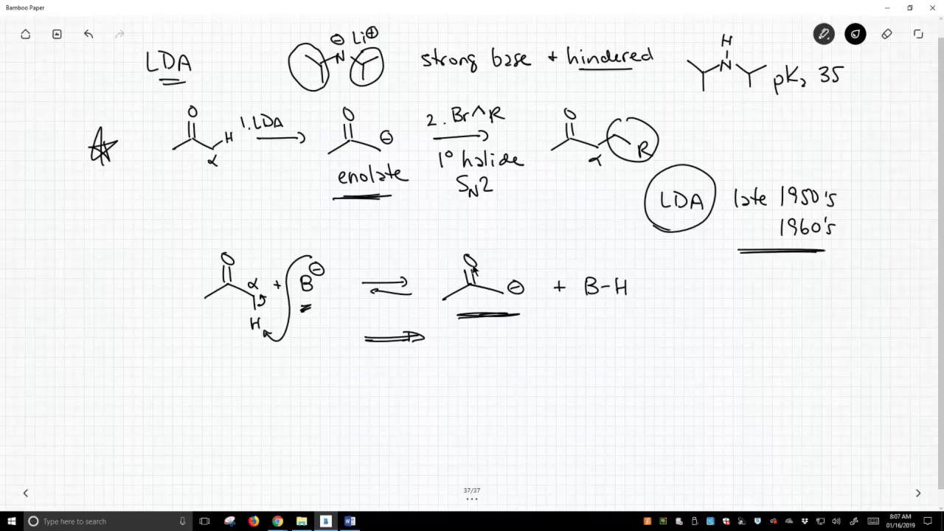